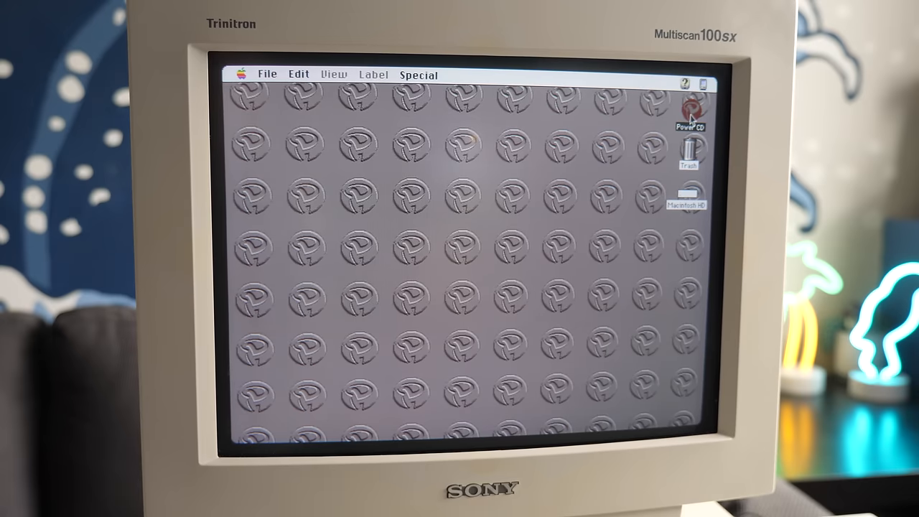
- Open the Power CD, select Hard Disk ToolKit PE, and launch HDT Primer PE
double_click(690, 108)
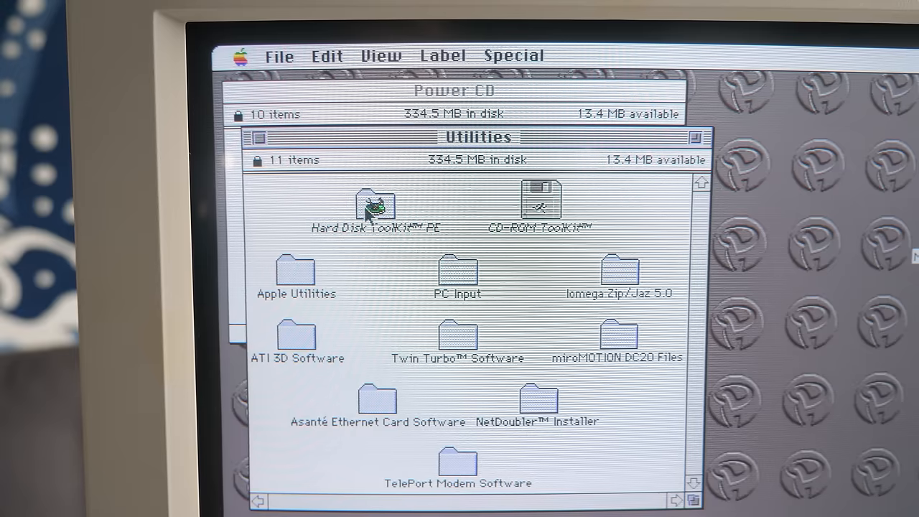
click(373, 206)
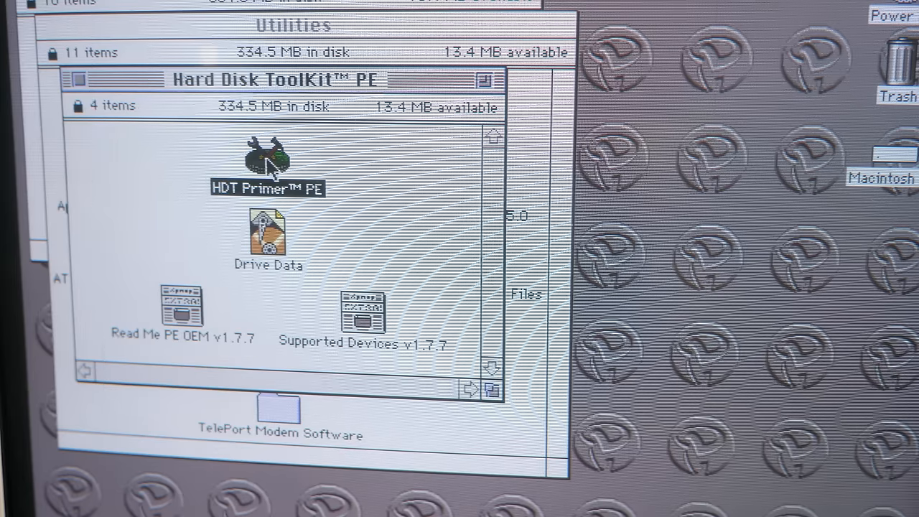
double_click(264, 157)
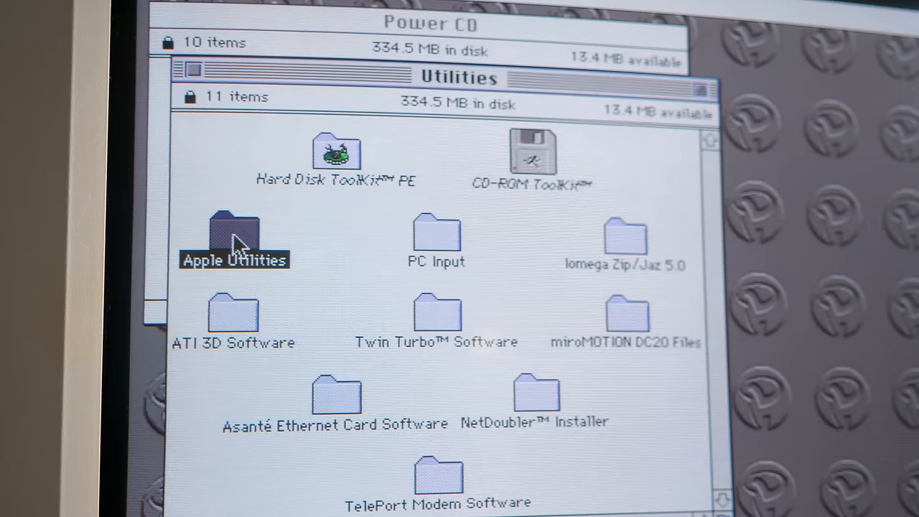
- Launch Drive Setup from Apple Utilities' 'For ATA (IDE) & Apple HDs Only' folder
double_click(231, 230)
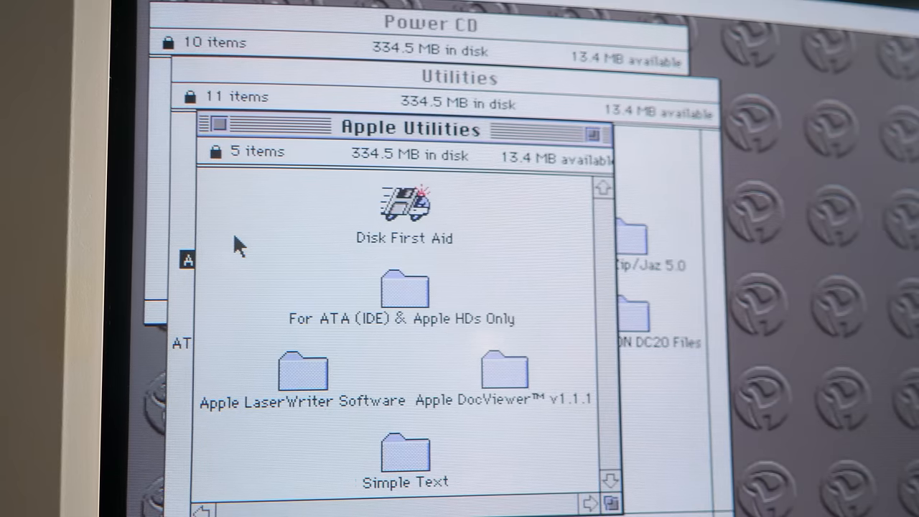
click(409, 300)
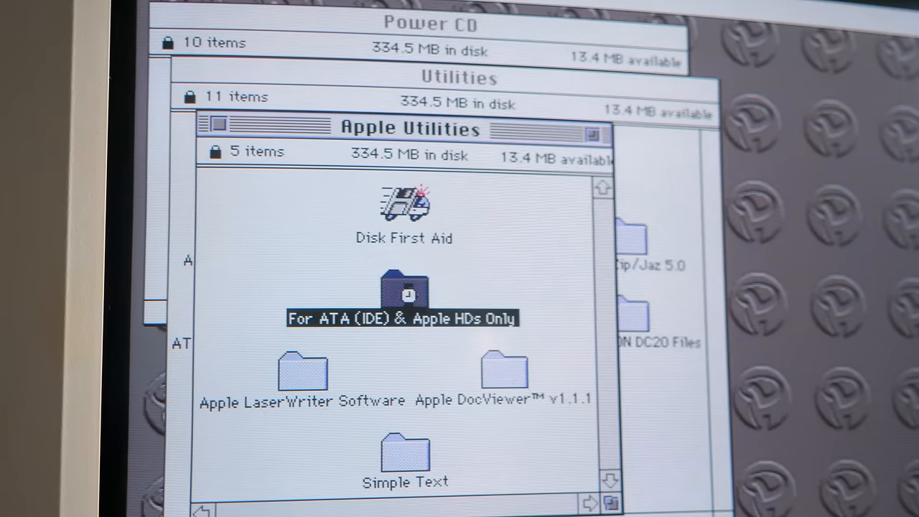
double_click(402, 295)
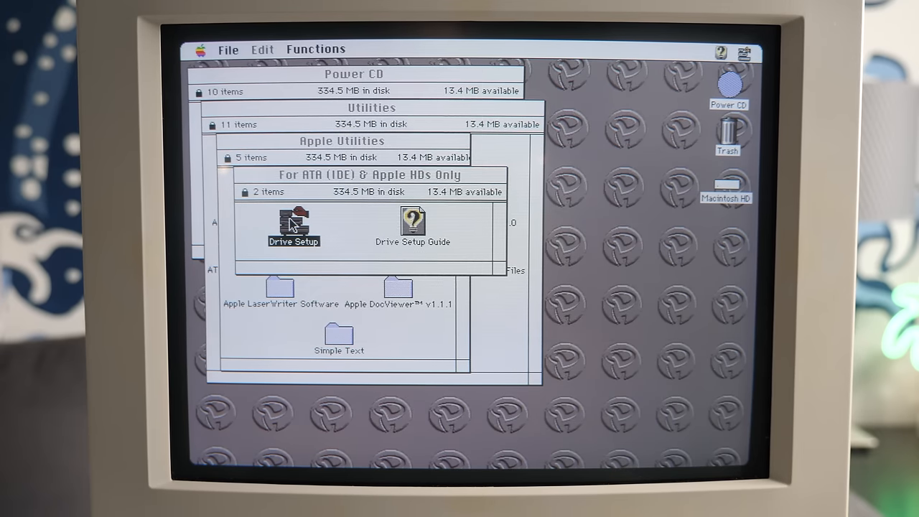
double_click(294, 227)
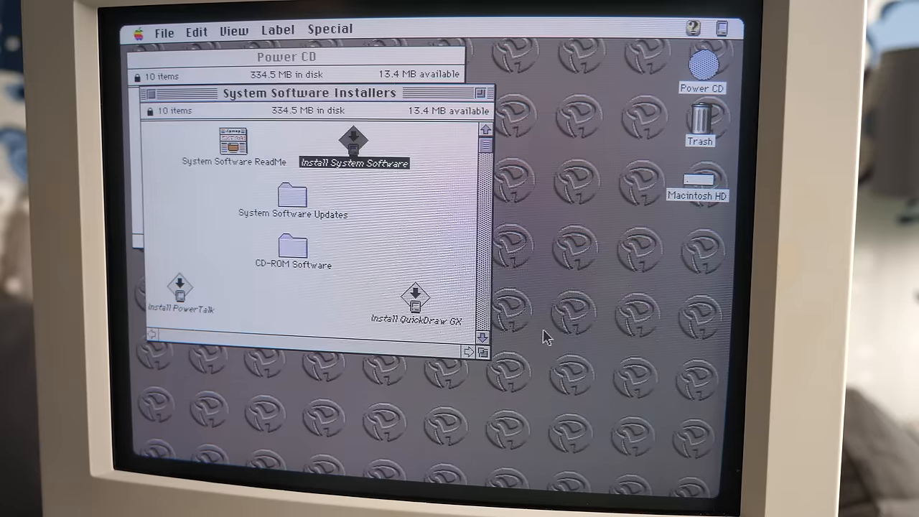
mouse_move(154, 97)
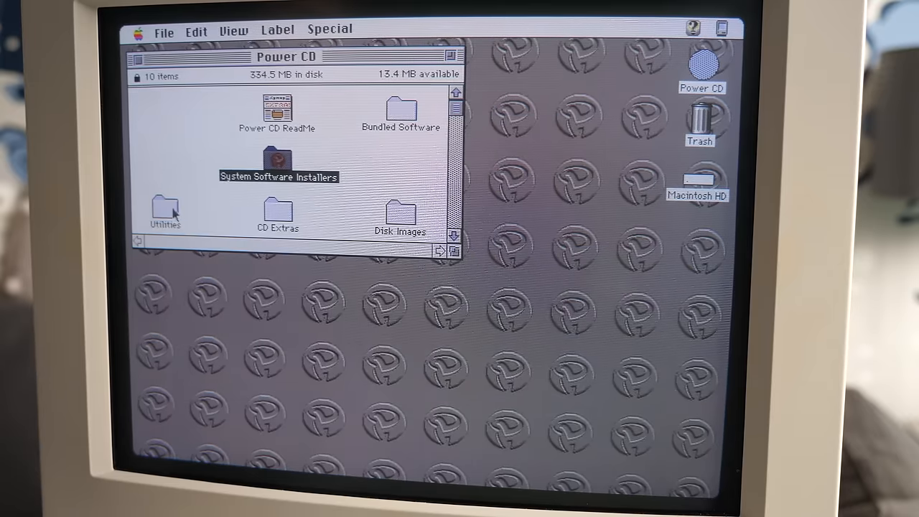
- Open the CD-ROM ToolKit folder inside the Power CD's Utilities folder
double_click(165, 207)
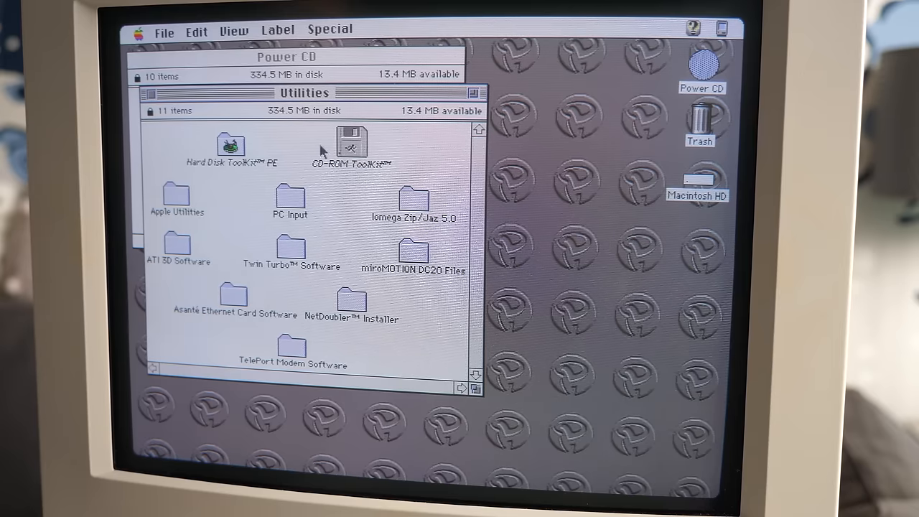
click(349, 139)
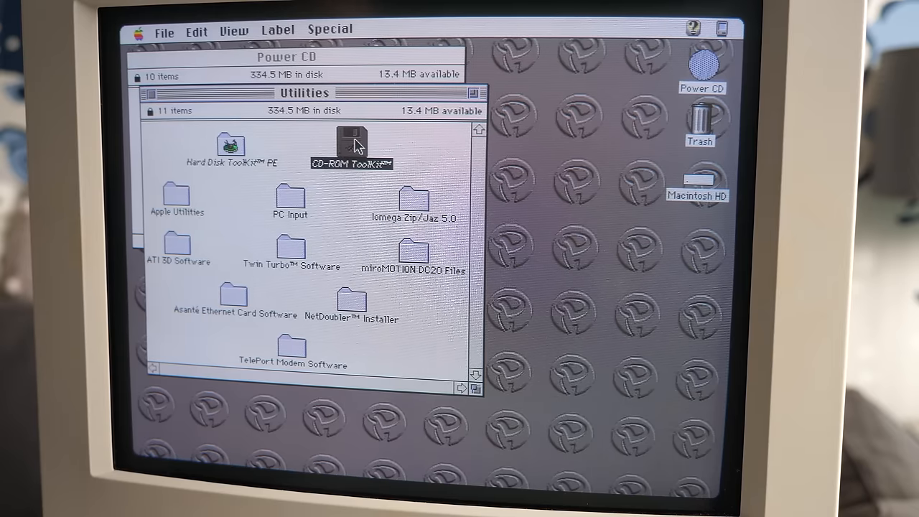
double_click(351, 140)
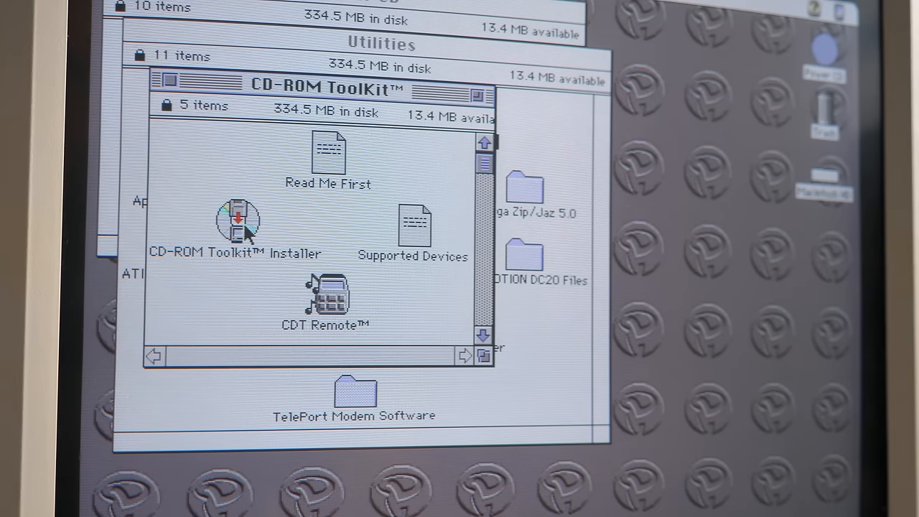
- Run the CD-ROM Toolkit Installer and install it onto Macintosh HD
double_click(237, 219)
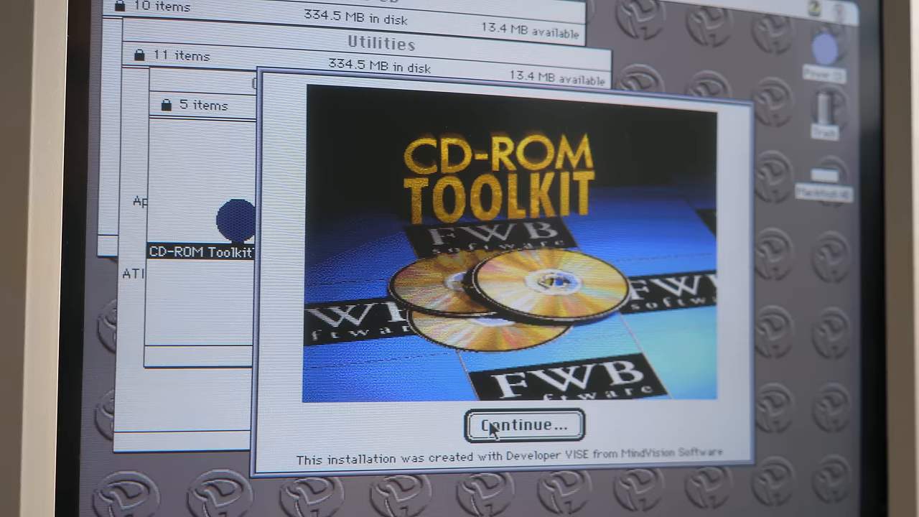
click(523, 425)
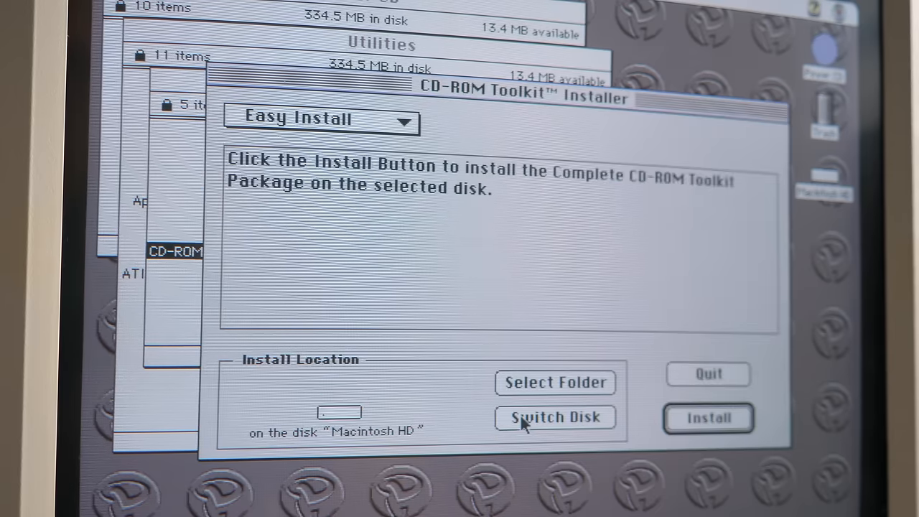
click(707, 418)
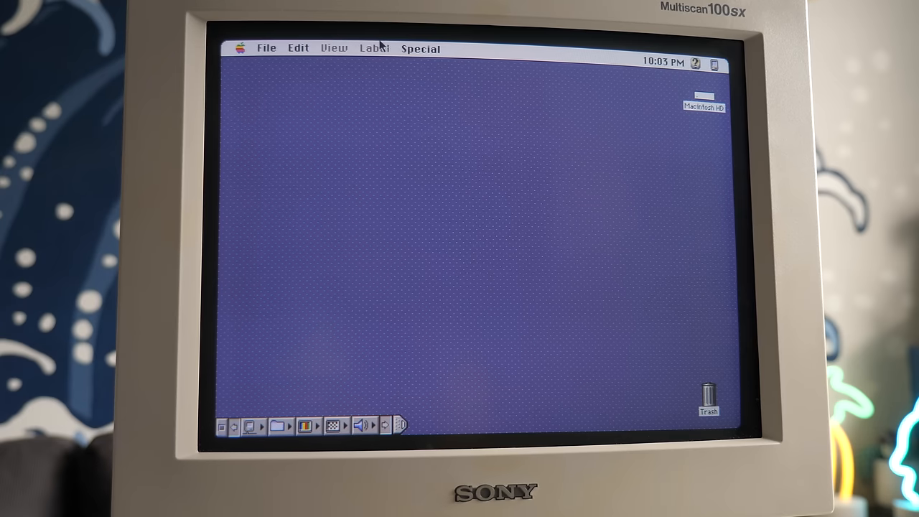
- Launch the CD-ROM ToolKit control from Macintosh HD's CD-ROM Toolkit ƒ folder
double_click(701, 97)
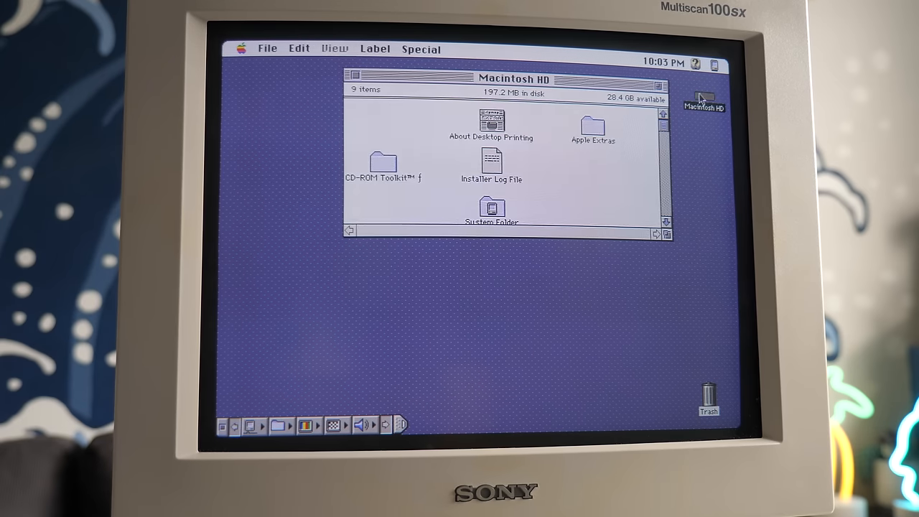
double_click(379, 164)
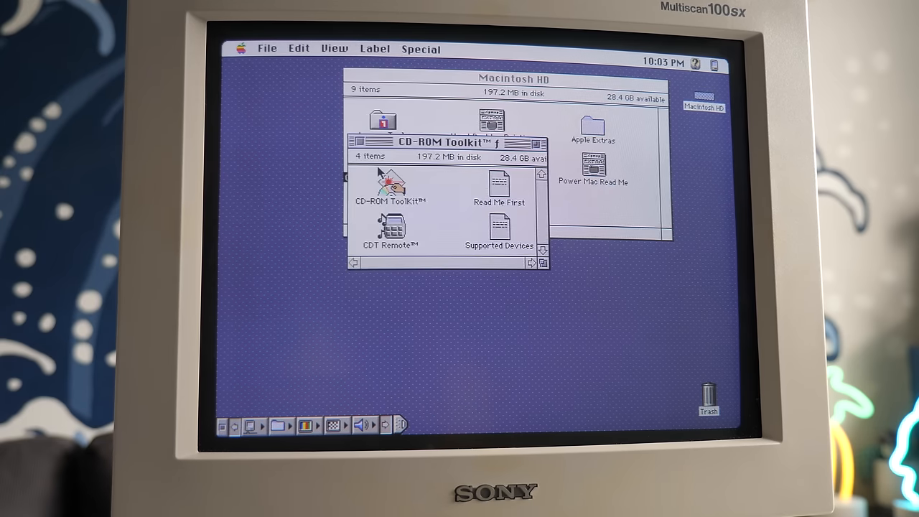
double_click(392, 185)
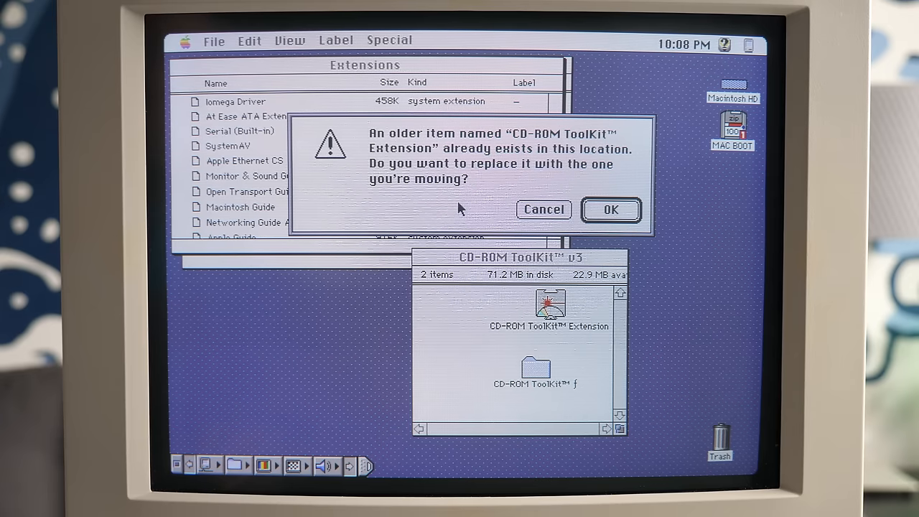
- Confirm replacing the older CD-ROM ToolKit Extension with the v3 copy
click(611, 209)
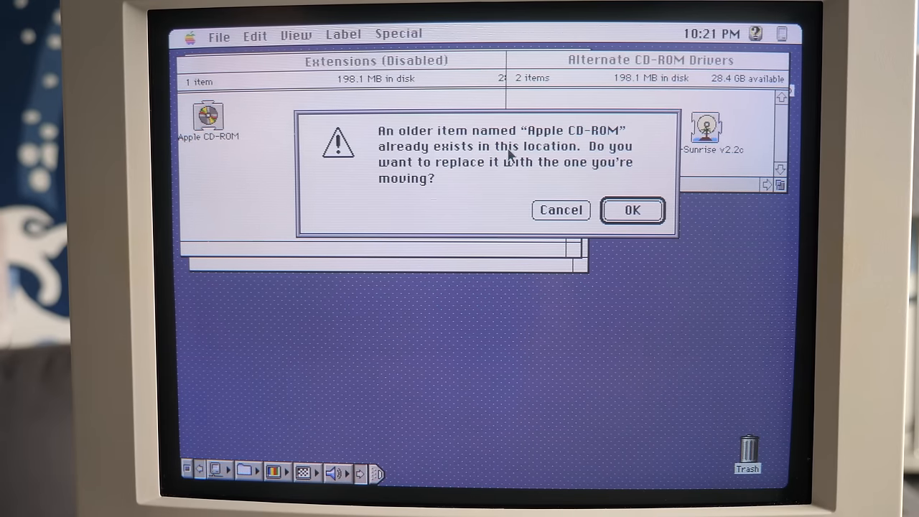
- Replace the older Apple CD-ROM, then enable it and disable CD-ROM ToolKit Extension in Extensions Manager
click(633, 210)
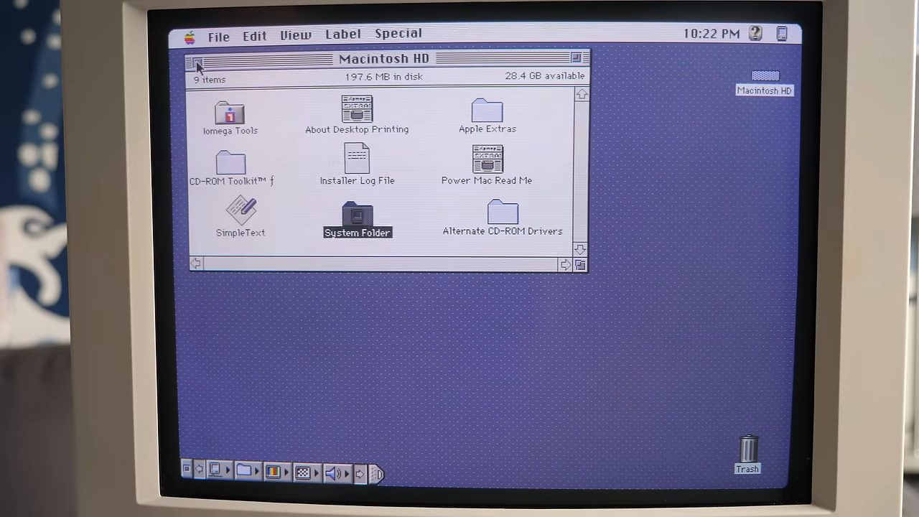
click(192, 35)
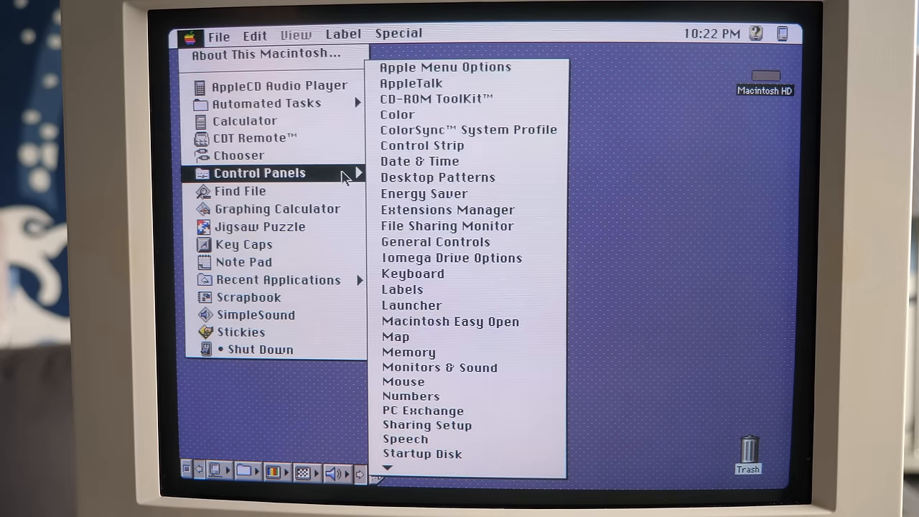
click(448, 209)
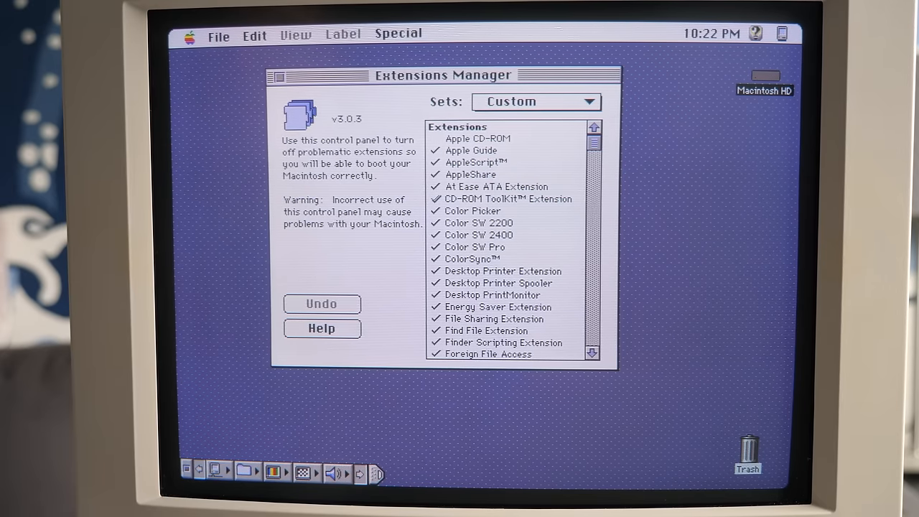
click(436, 198)
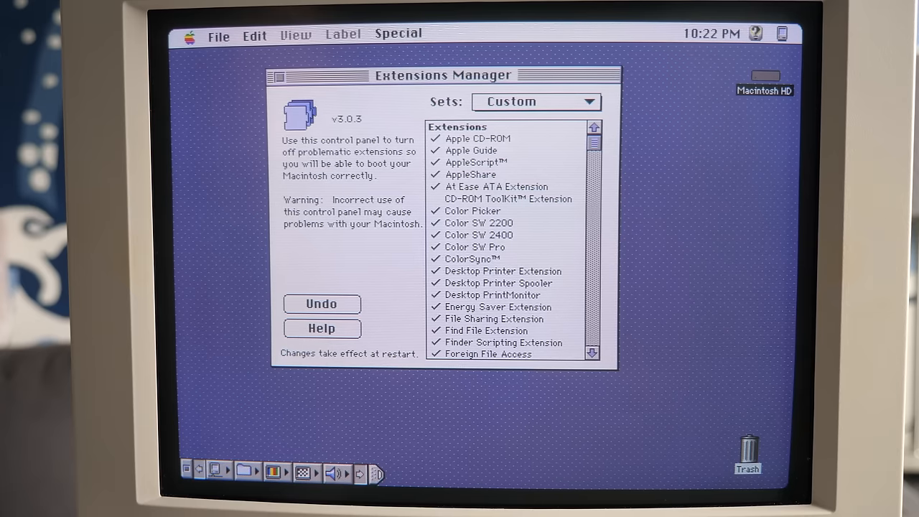
click(436, 199)
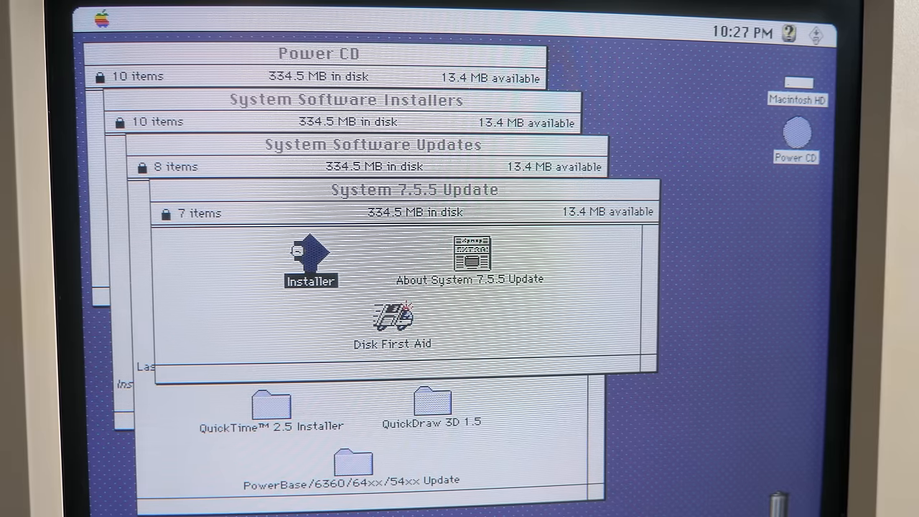
- Run the System 7.5.5 Update Installer, agree to the license, and start the install
double_click(311, 258)
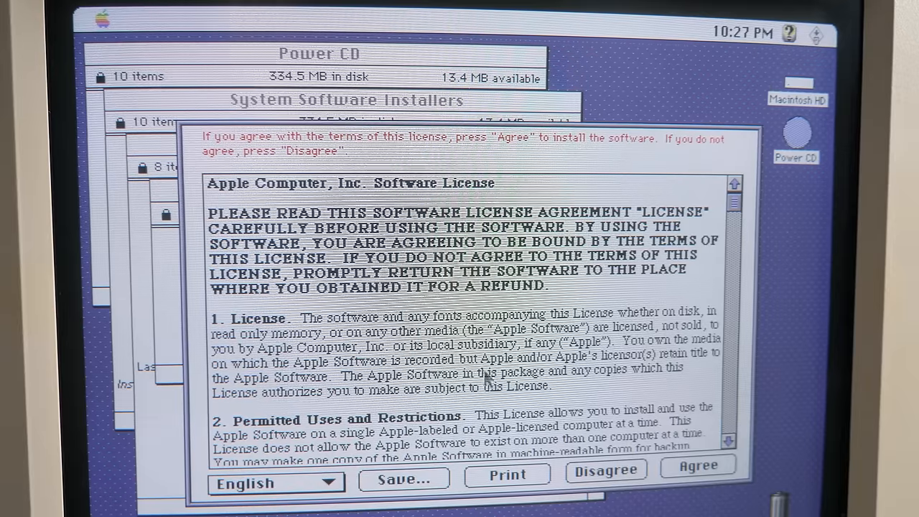
click(703, 465)
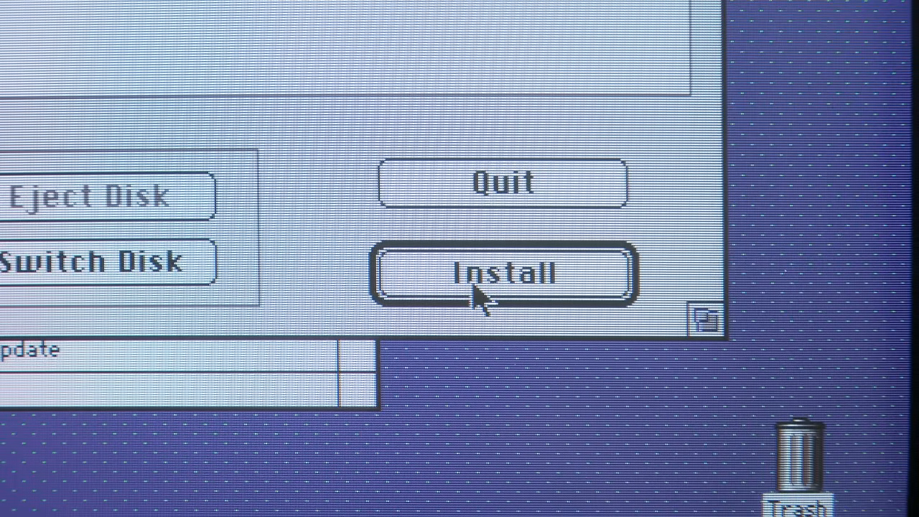
click(488, 277)
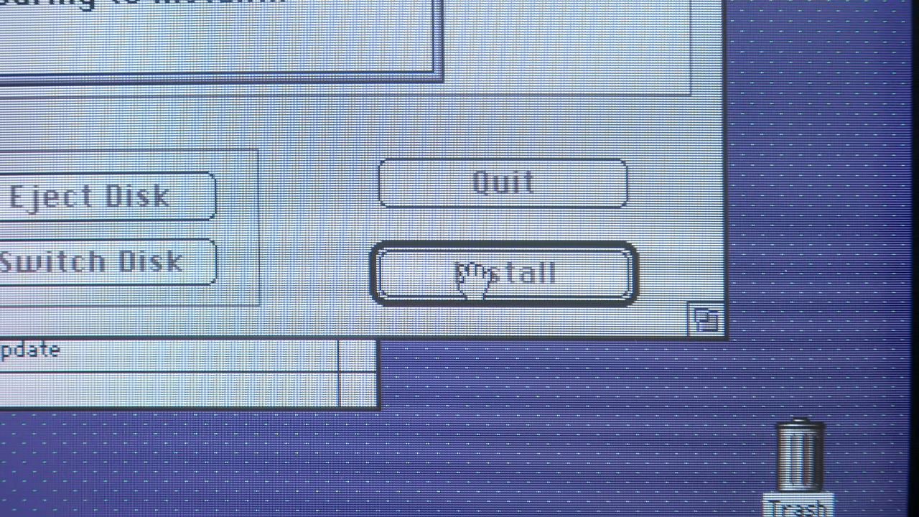
click(499, 275)
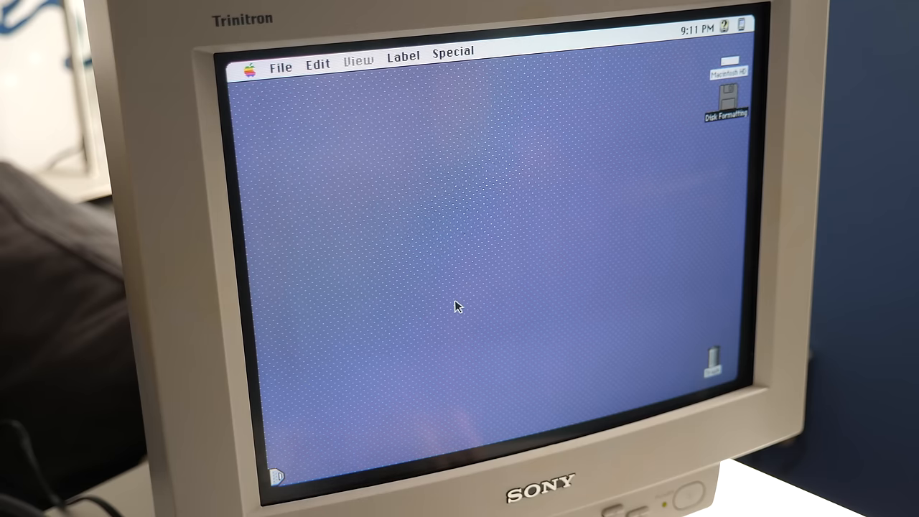
double_click(726, 97)
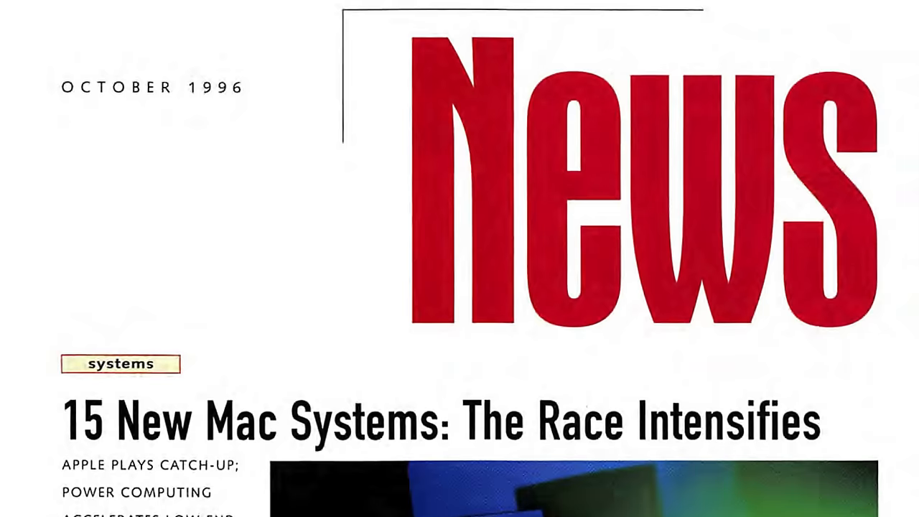
scroll(down, 3)
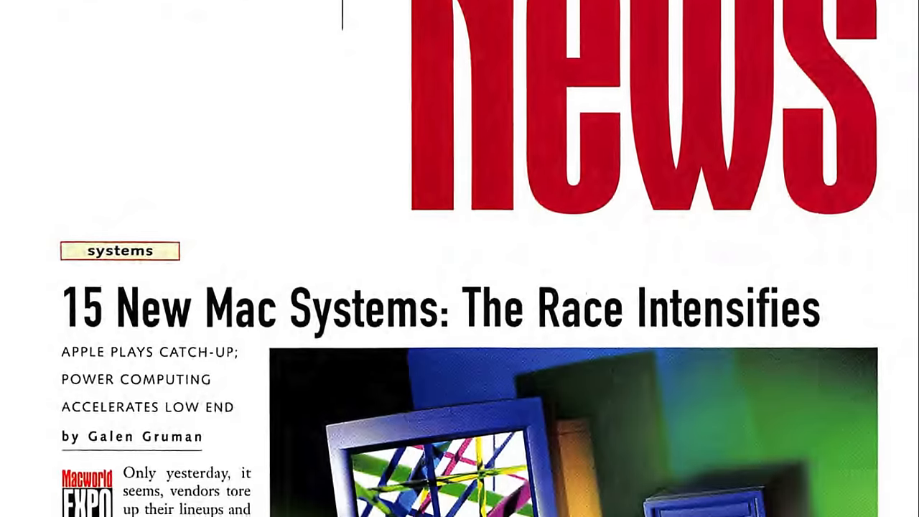
scroll(down, 3)
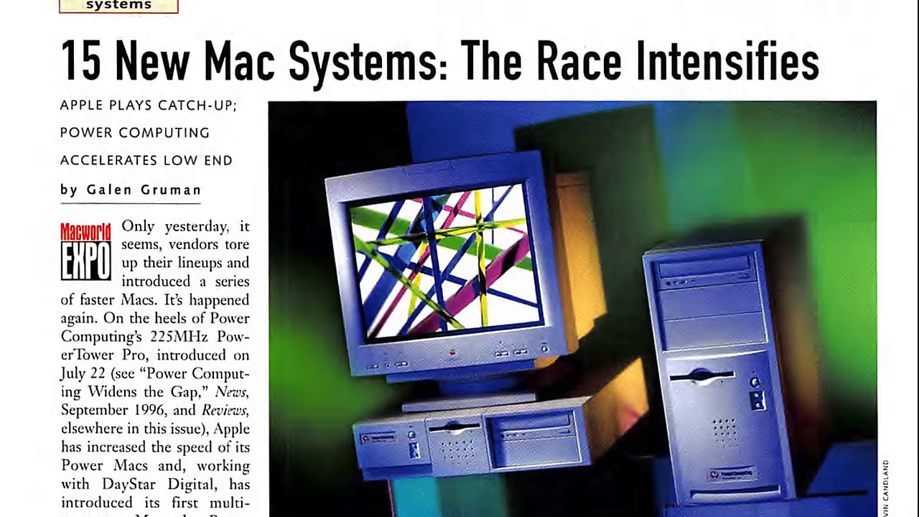
scroll(down, 3)
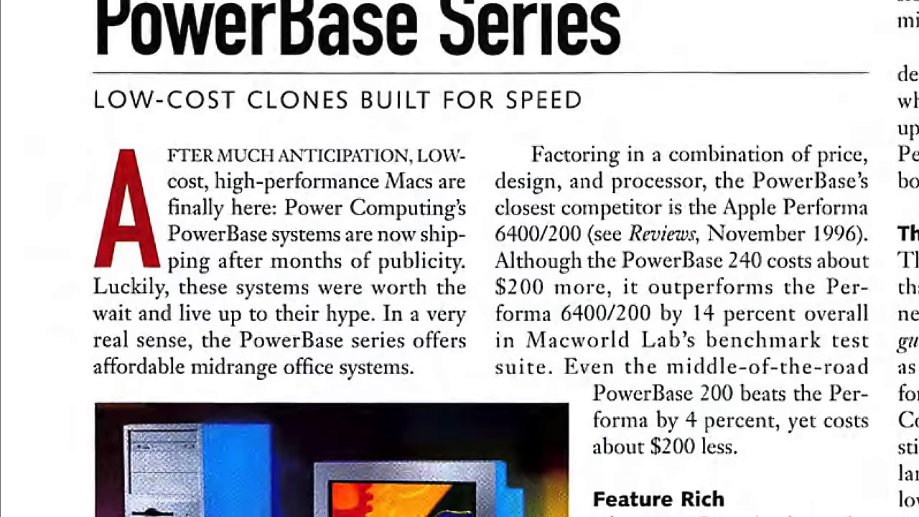
scroll(down, 3)
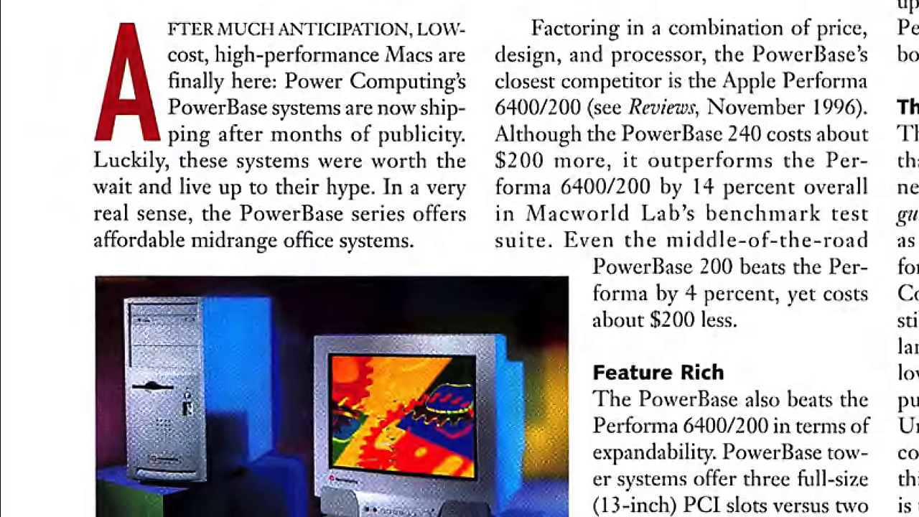
scroll(down, 3)
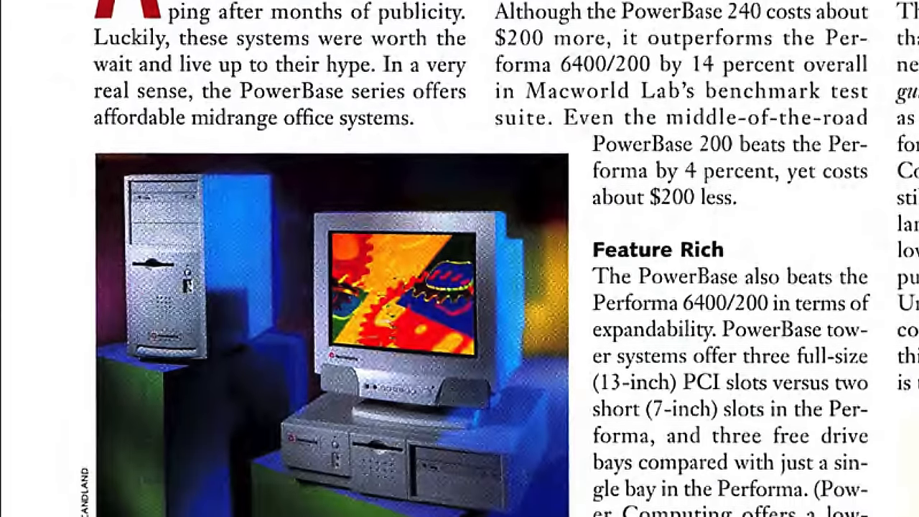
scroll(down, 3)
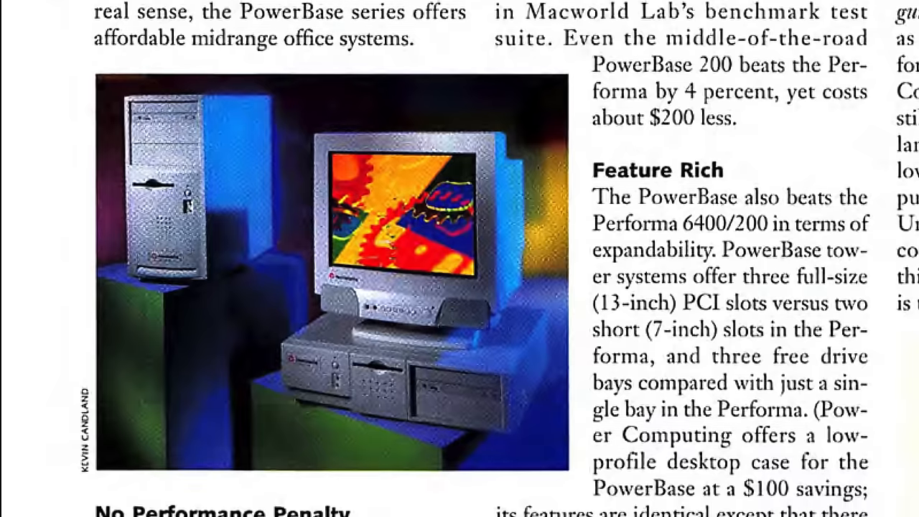